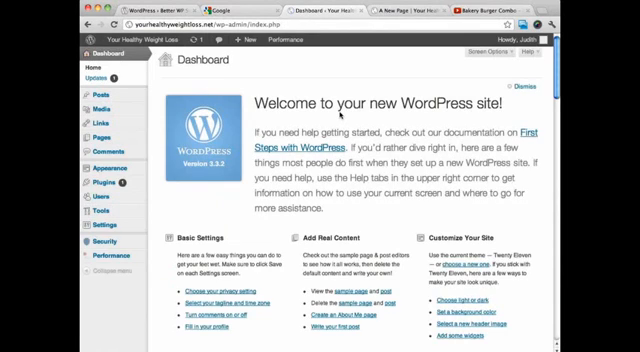
mouse_move(340, 116)
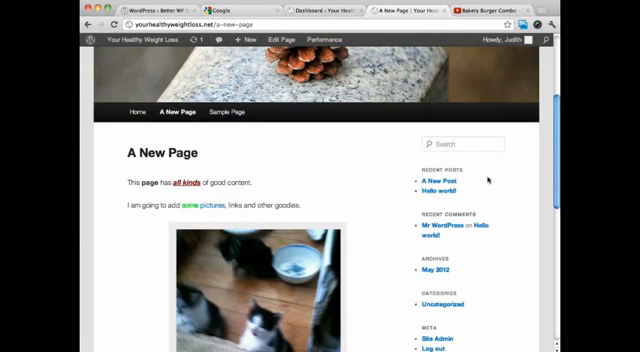
scroll(down, 3)
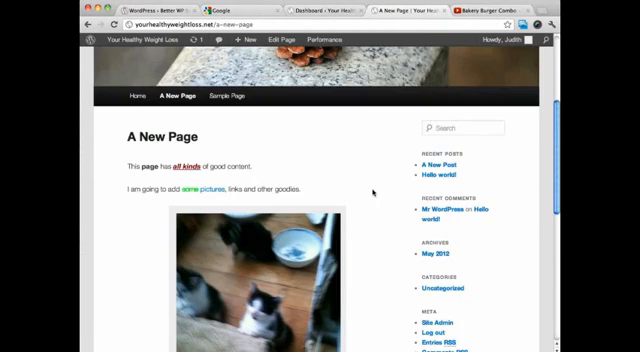
scroll(down, 3)
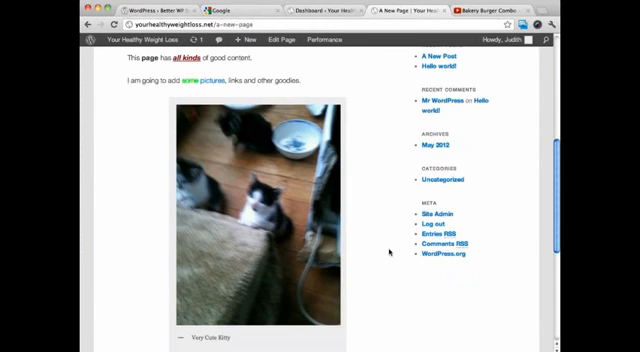
scroll(up, 3)
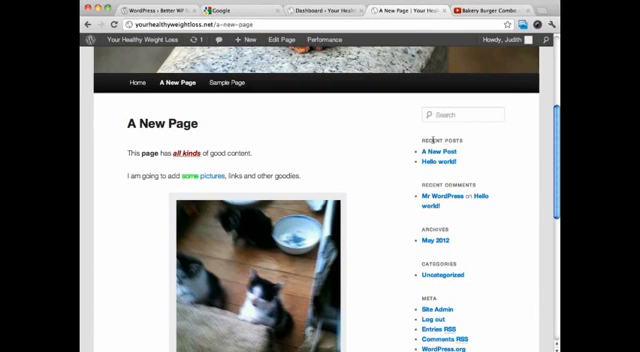
scroll(down, 3)
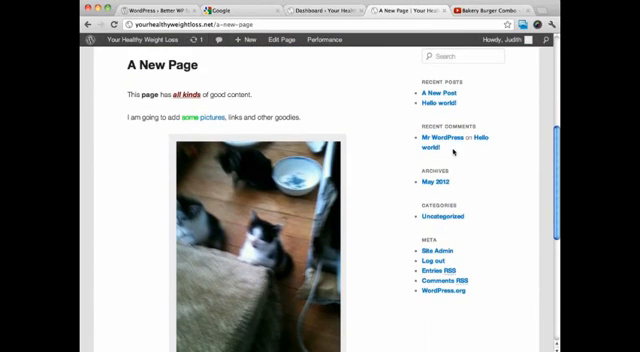
mouse_move(457, 183)
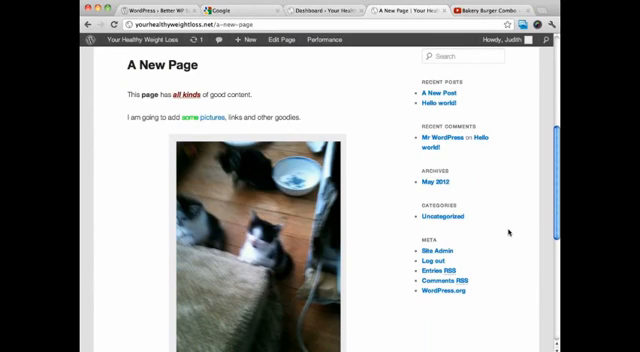
mouse_move(510, 232)
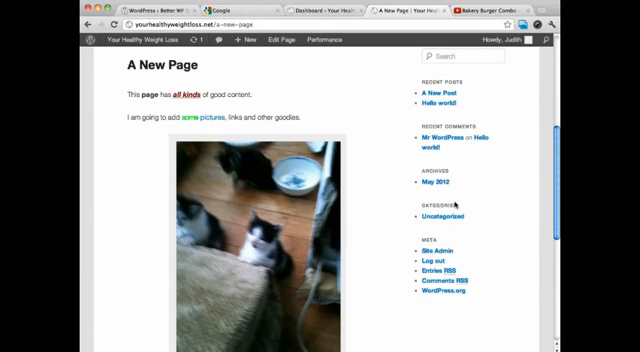
mouse_move(383, 310)
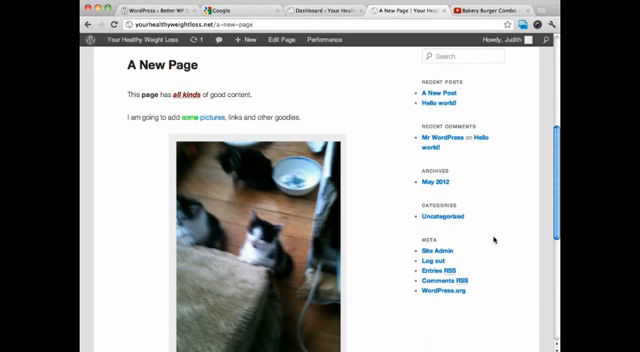
scroll(up, 3)
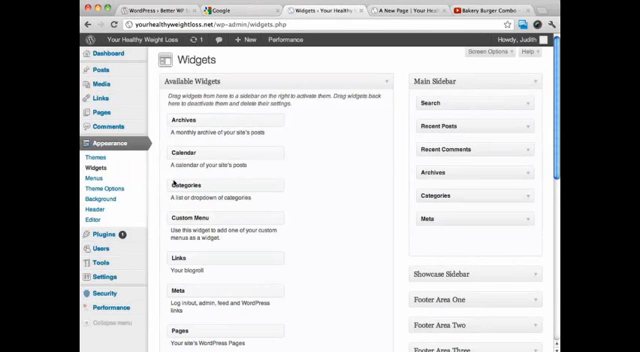
scroll(down, 3)
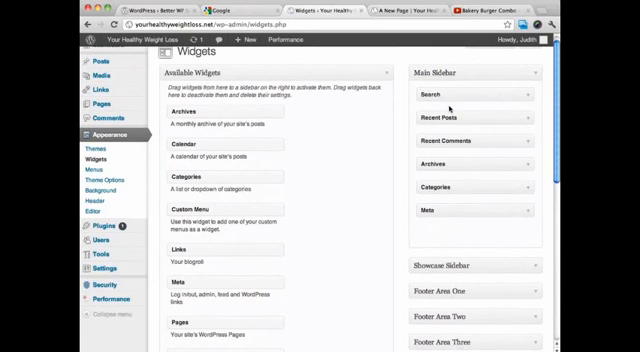
mouse_move(488, 95)
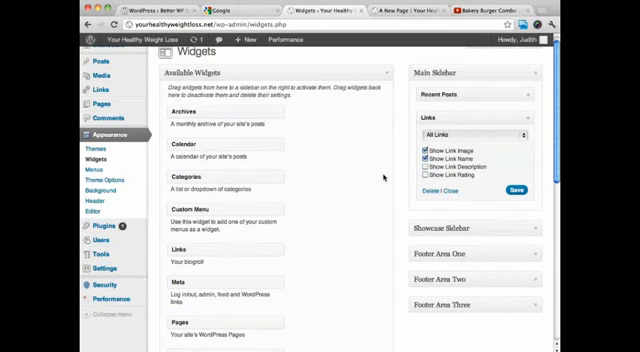
scroll(down, 3)
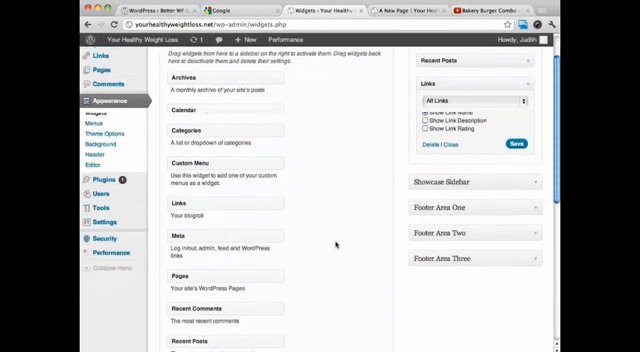
scroll(down, 3)
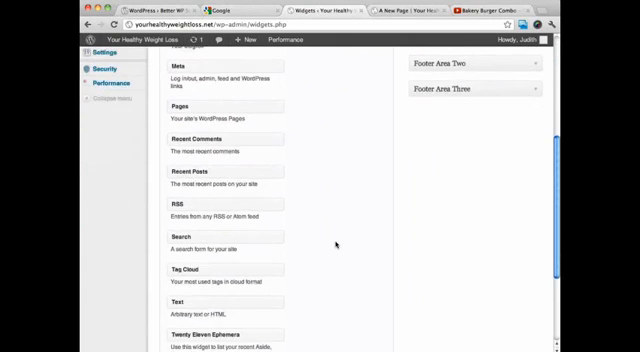
scroll(down, 3)
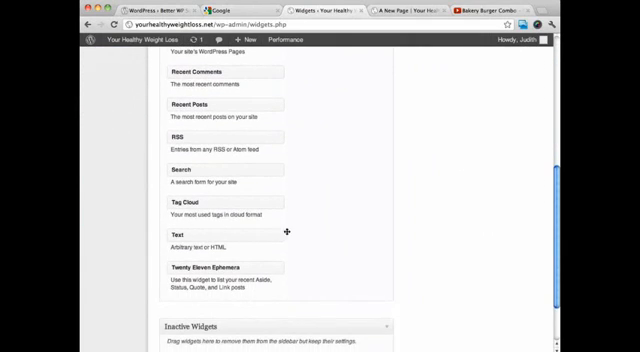
scroll(up, 3)
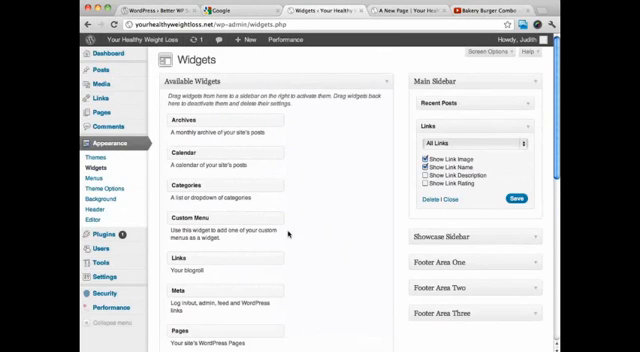
scroll(down, 3)
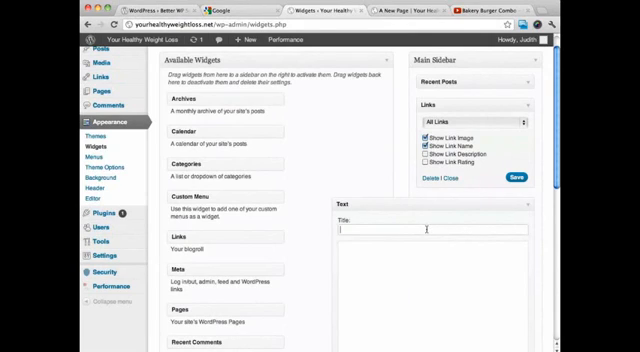
text(G)
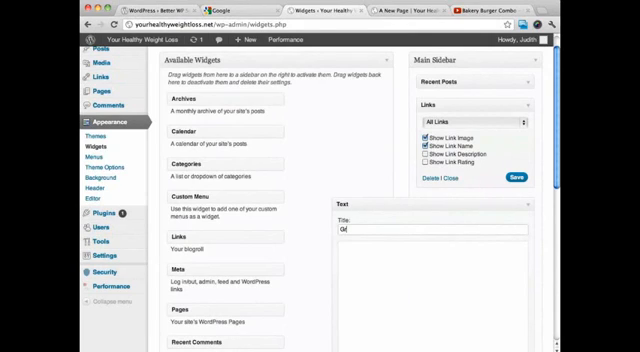
text(Great Deals)
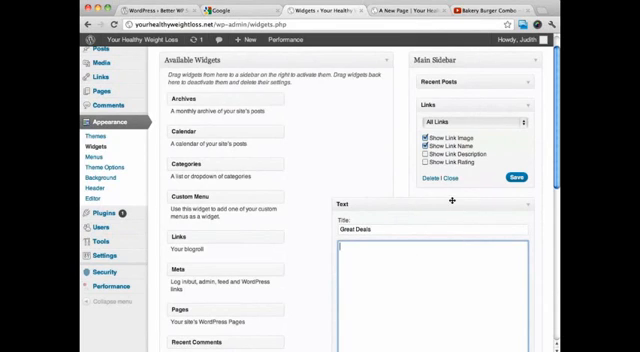
scroll(down, 3)
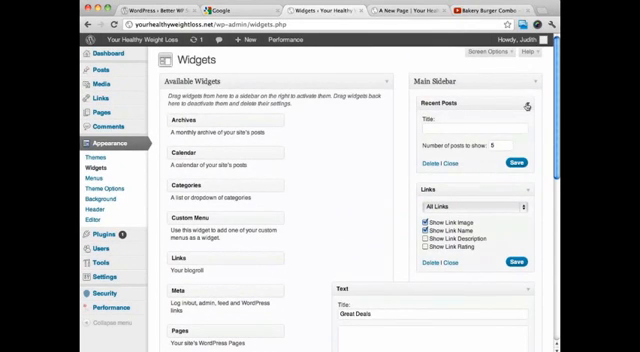
scroll(down, 3)
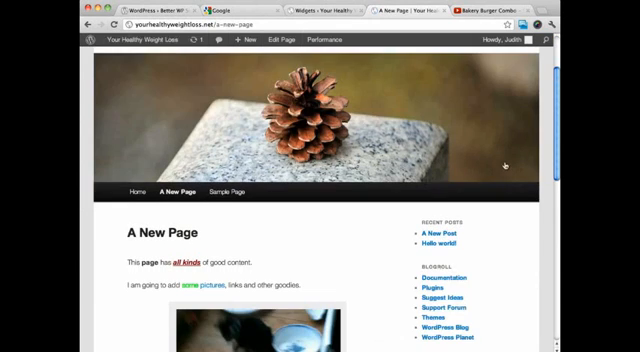
scroll(down, 3)
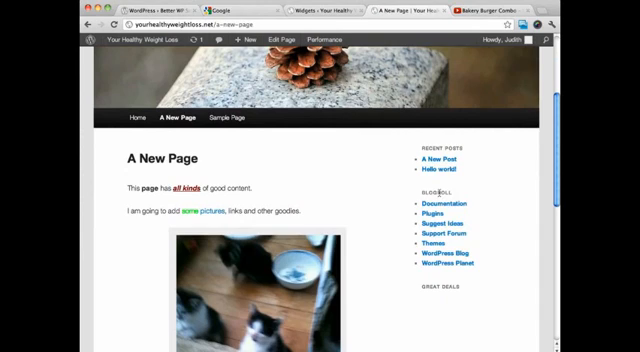
mouse_move(470, 190)
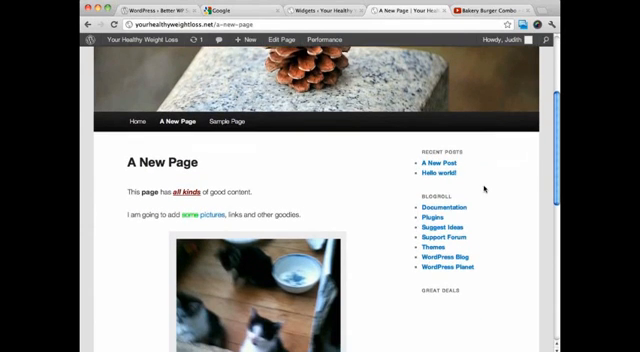
scroll(down, 3)
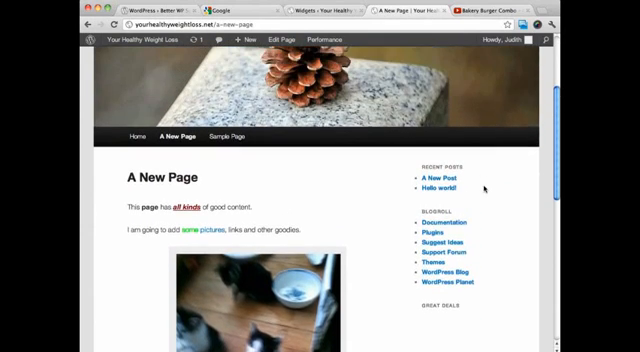